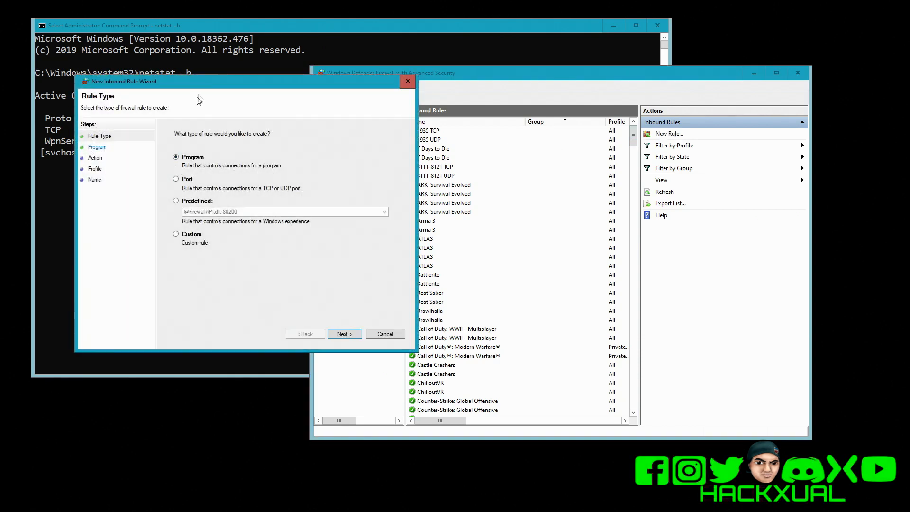
Choose Custom as the new inbound rule's type
click(343, 333)
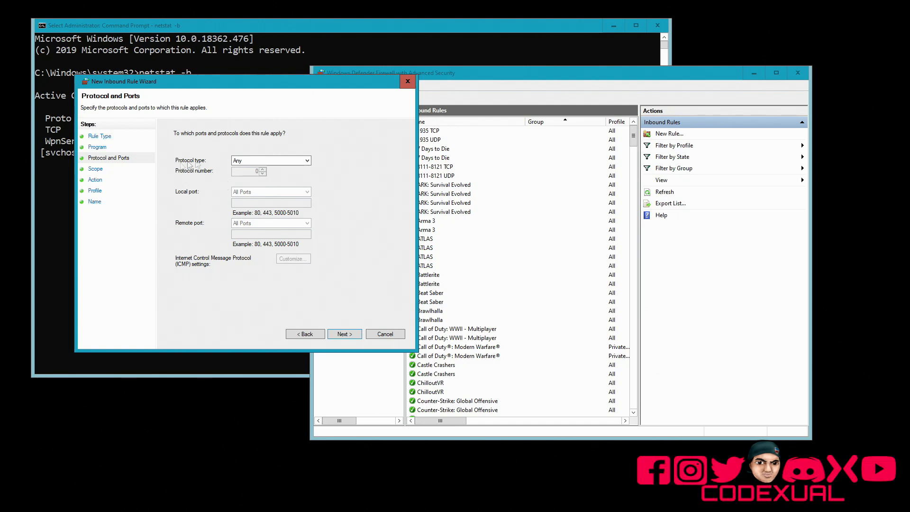
Advance the inbound rule wizard past the protocol and port settings
click(384, 334)
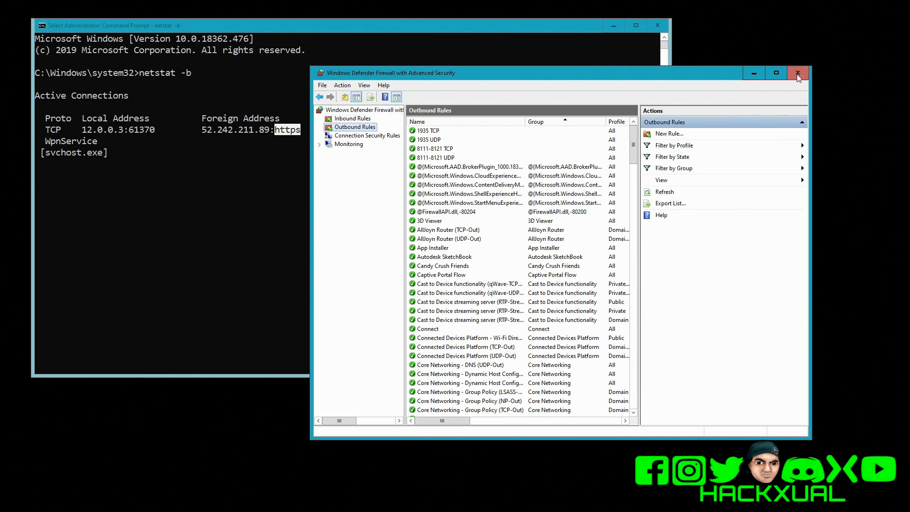
click(796, 73)
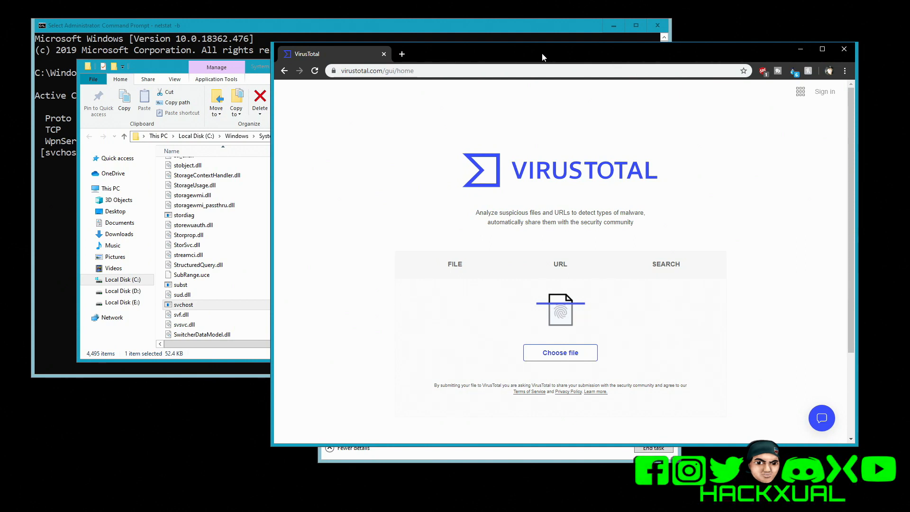
mouse_move(406, 185)
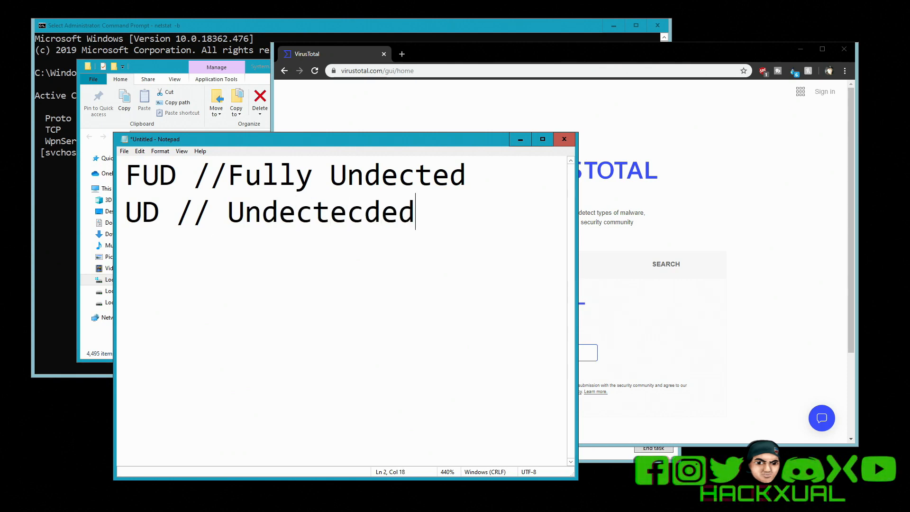
Type notes in Notepad, starting the FUD definition line
text(eded)
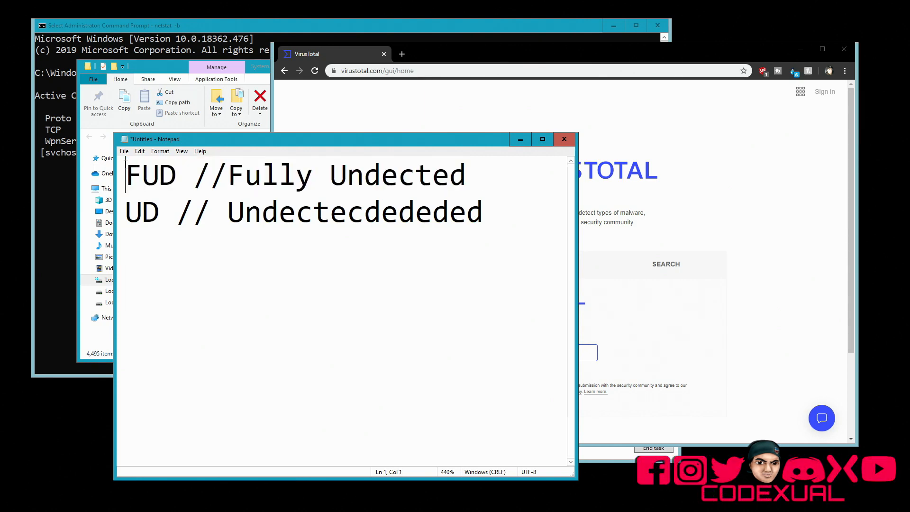
text(FUD S)
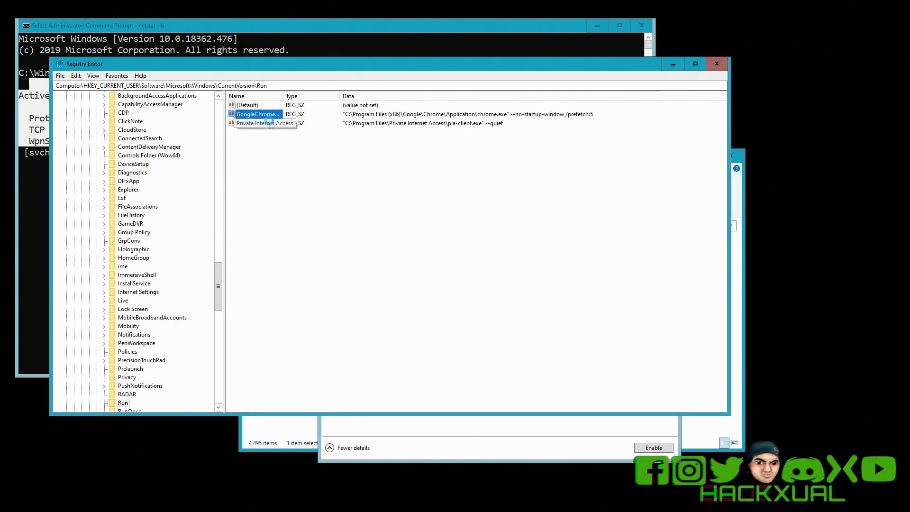
click(128, 402)
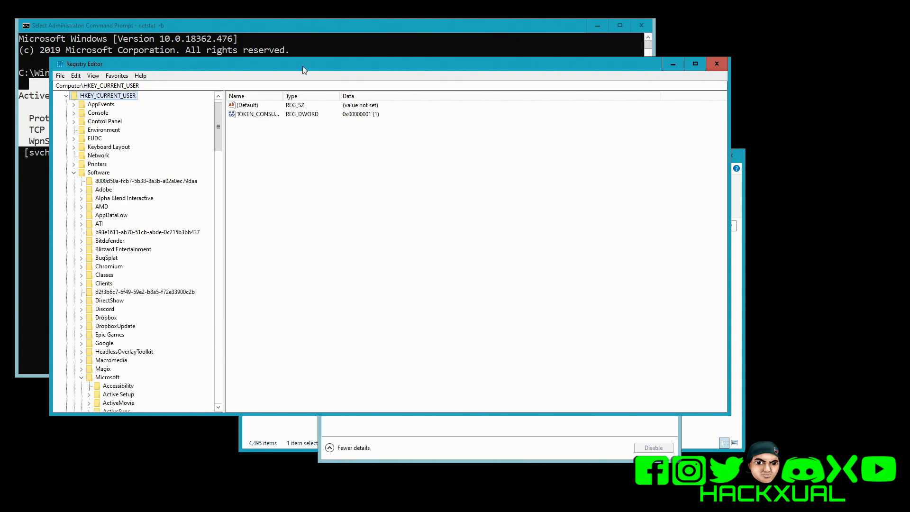
Collapse the Registry Editor tree back to HKEY_CURRENT_USER
click(96, 129)
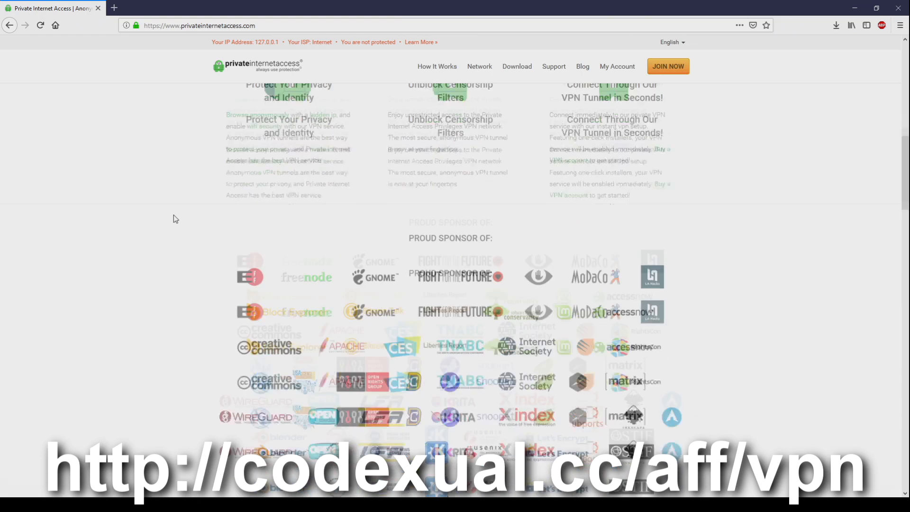
Scroll to the Monthly, Two Years and Yearly plans on the Private Internet Access page
scroll(down, 3)
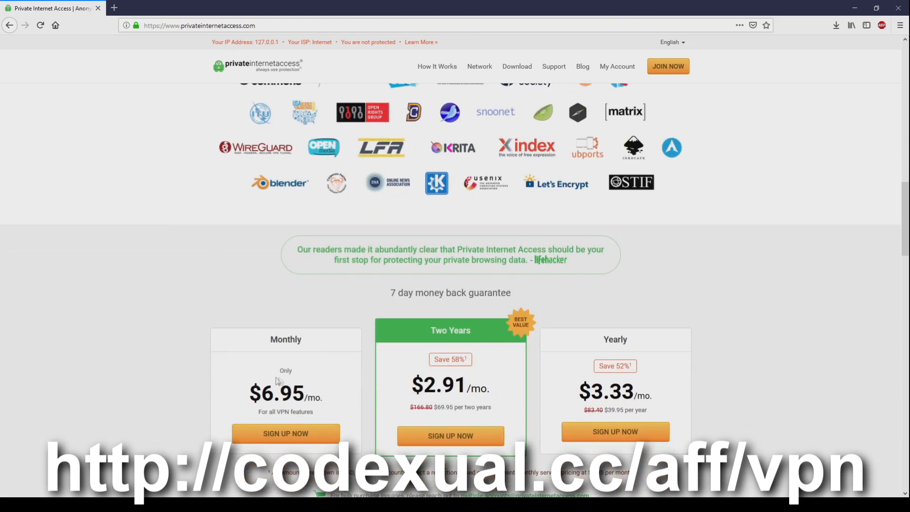